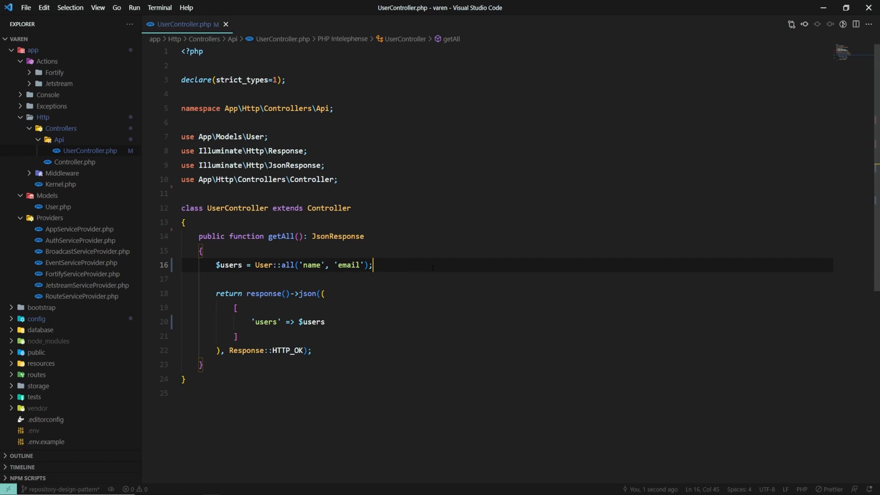
Step: Start a new folder in the app directory and begin naming it Repositories
{"action": "left_click", "coordinate": [82, 296]}
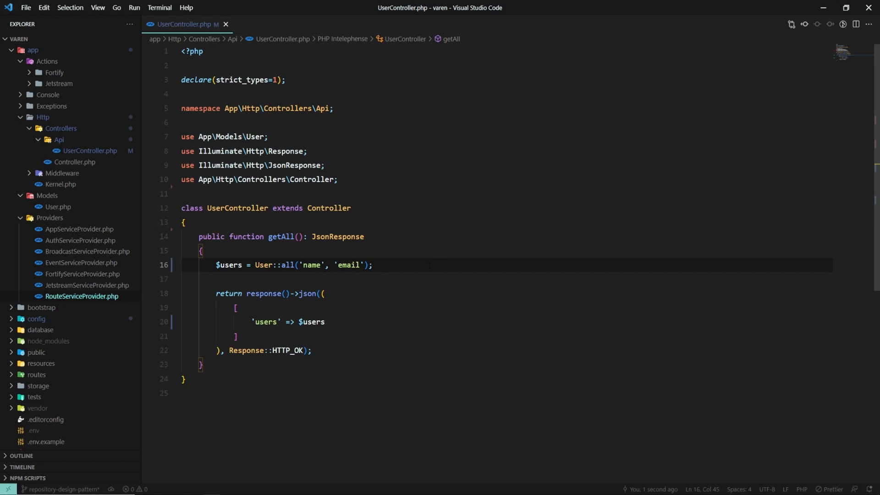
{"action": "left_click", "coordinate": [373, 265]}
{"action": "type", "text": "Reposi"}
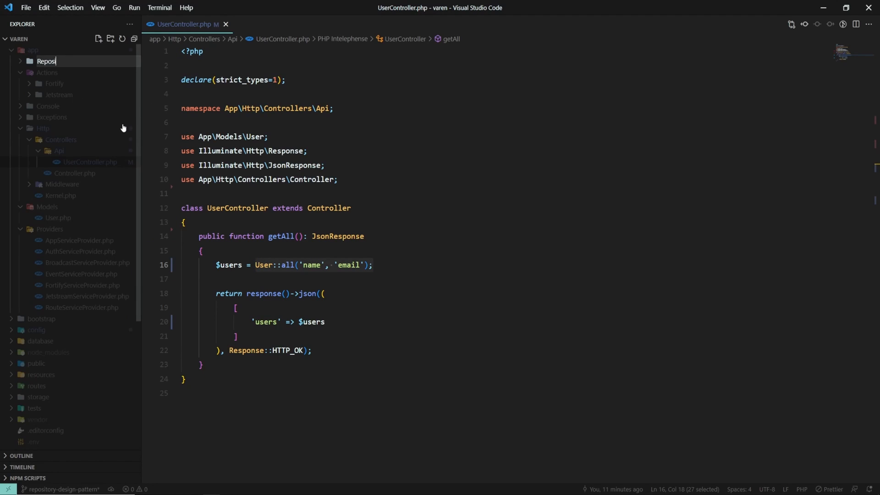
Step: Create UserRepositoryInterface.php in Repositories/Interfaces with its namespace declaration
{"action": "right_click", "coordinate": [46, 60]}
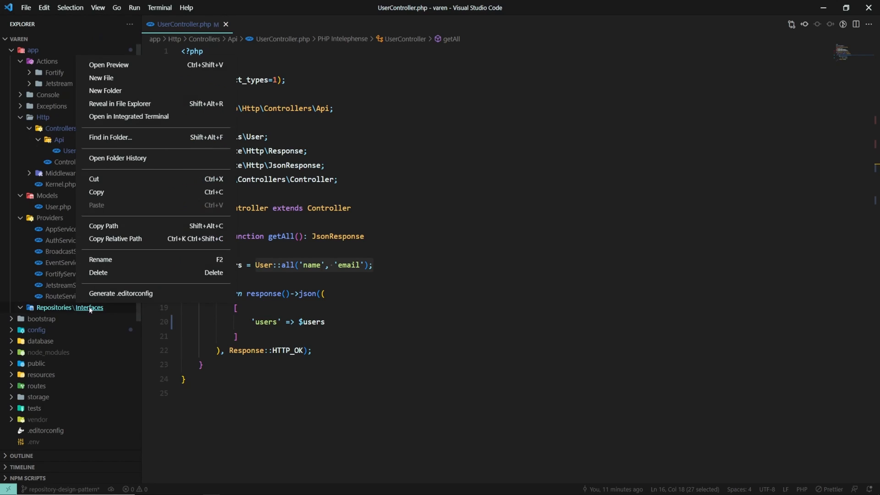
{"action": "left_click", "coordinate": [101, 78]}
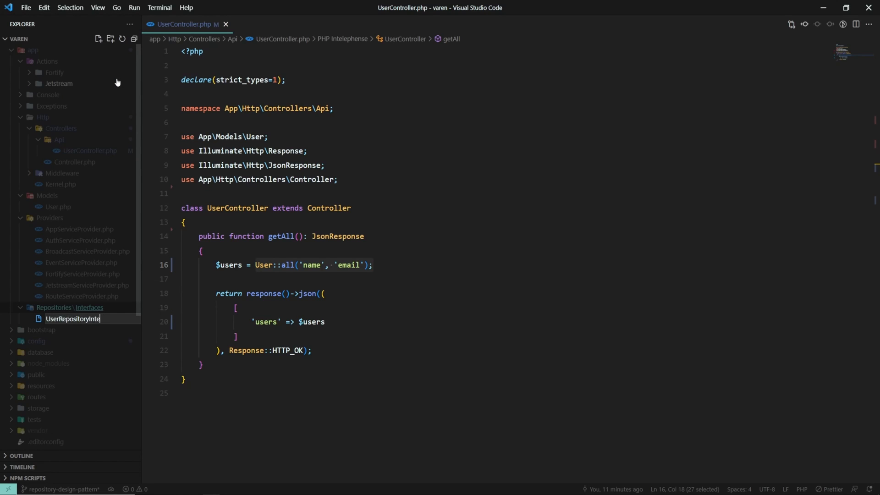
{"action": "type", "text": "nam"}
{"action": "type", "text": "use"}
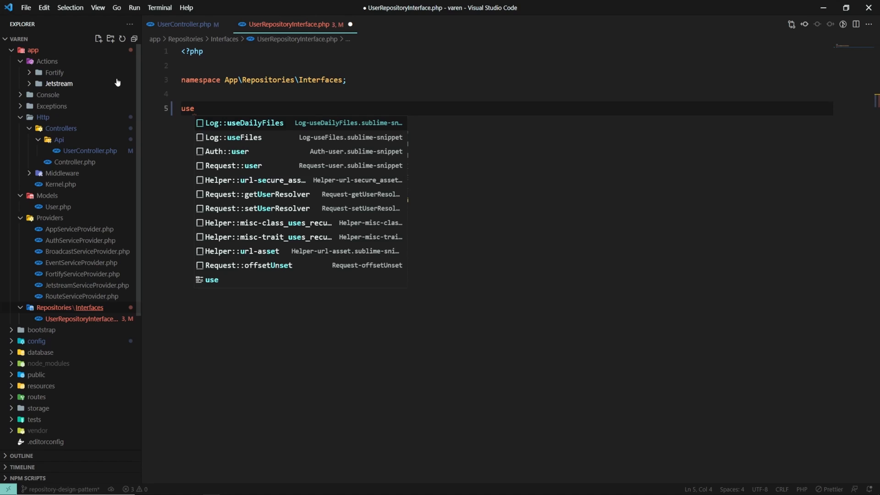
Step: Declare interface UserRepositoryInterface with public function getAll(): Collection
{"action": "type", "text": "interface"}
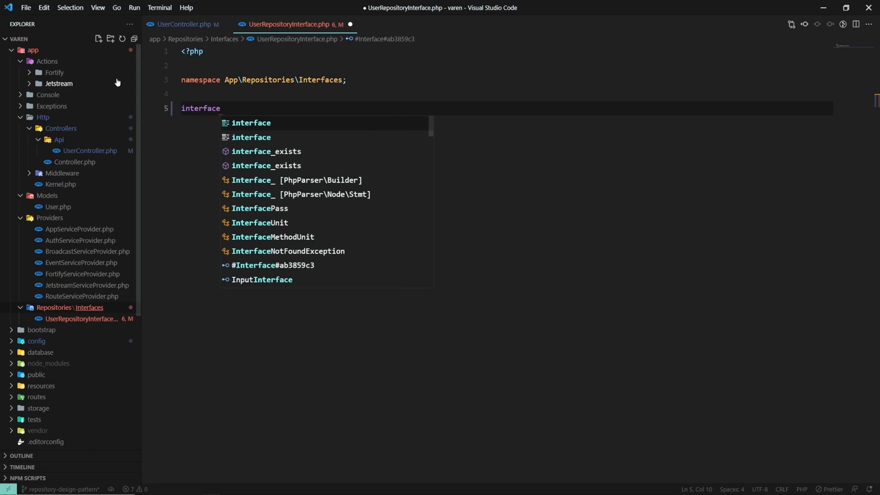
{"action": "type", "text": "UserRepositoryInterface"}
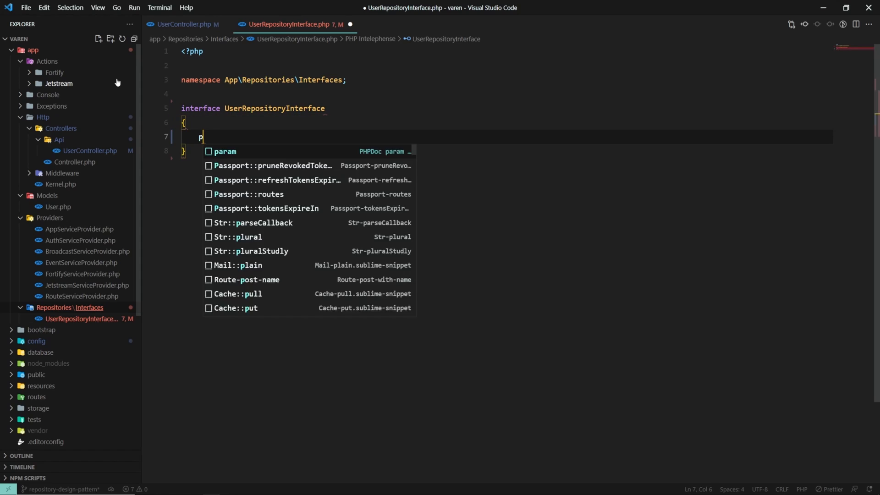
{"action": "type", "text": "ublic function getAll"}
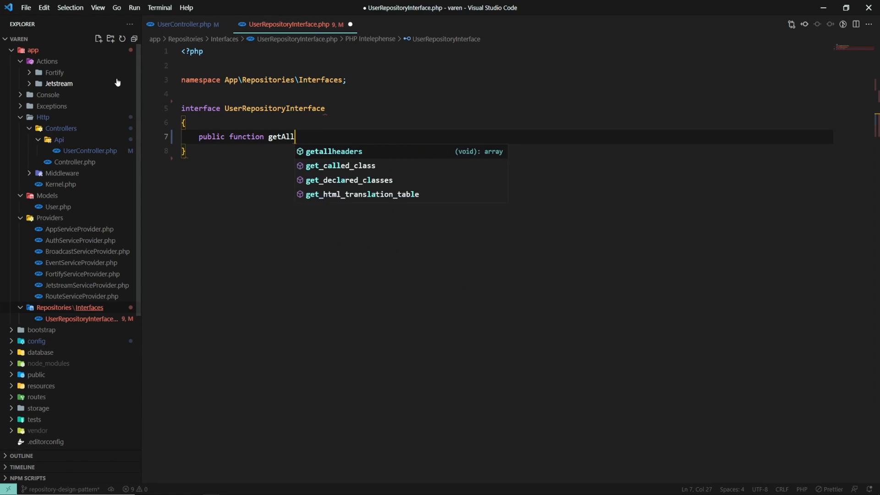
{"action": "type", "text": "(): Collection;"}
{"action": "type", "text": "UserRepository.p"}
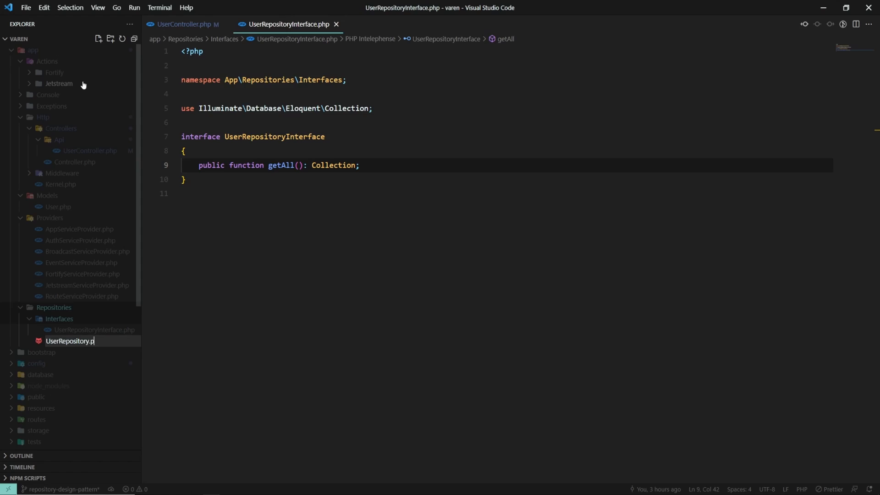
Step: Write UserRepository with namespace and getAll(): Collection returning User::all('name', 'email'), then save
{"action": "type", "text": "namespace App\\Repositories;"}
{"action": "type", "text": "class UserRepository implements"}
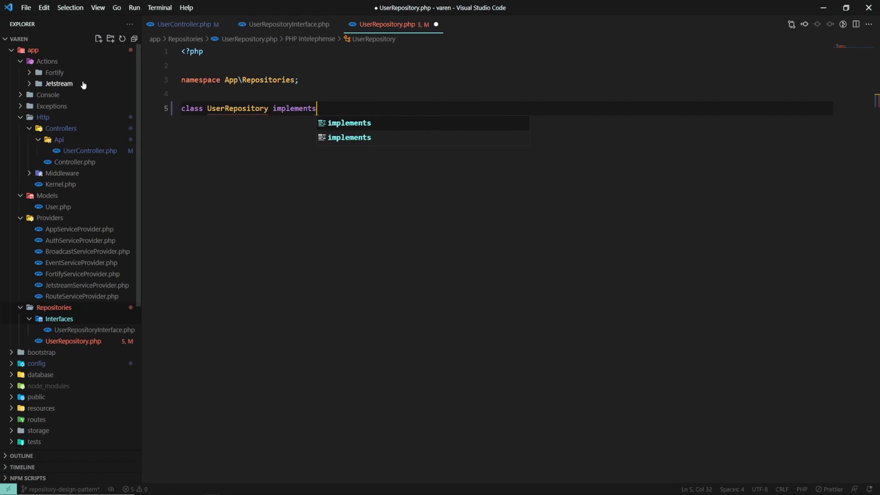
{"action": "left_click", "coordinate": [348, 122]}
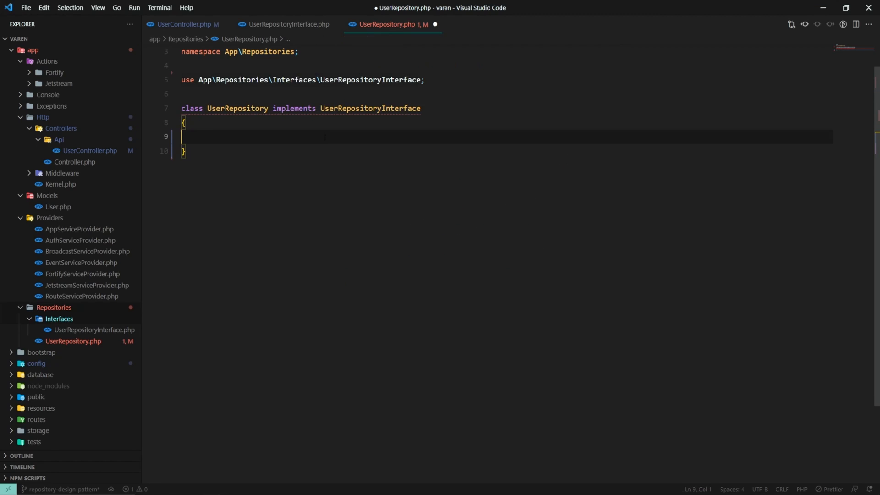
{"action": "type", "text": "public function"}
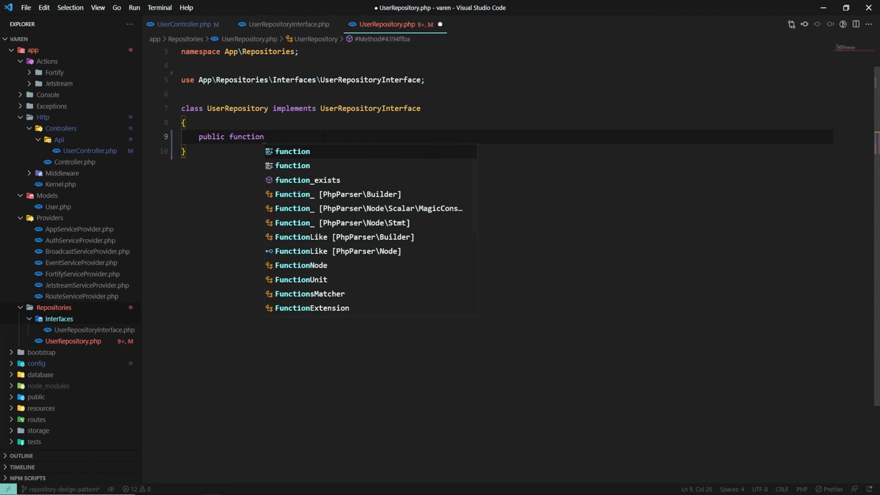
{"action": "type", "text": "getAll(): Collection"}
{"action": "type", "text": "return User::all('name', 'email');"}
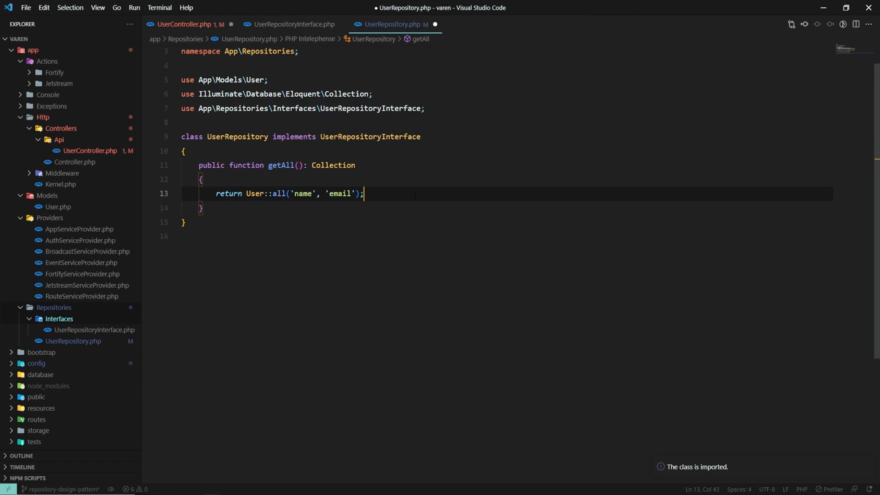
{"action": "key", "text": "ctrl+s"}
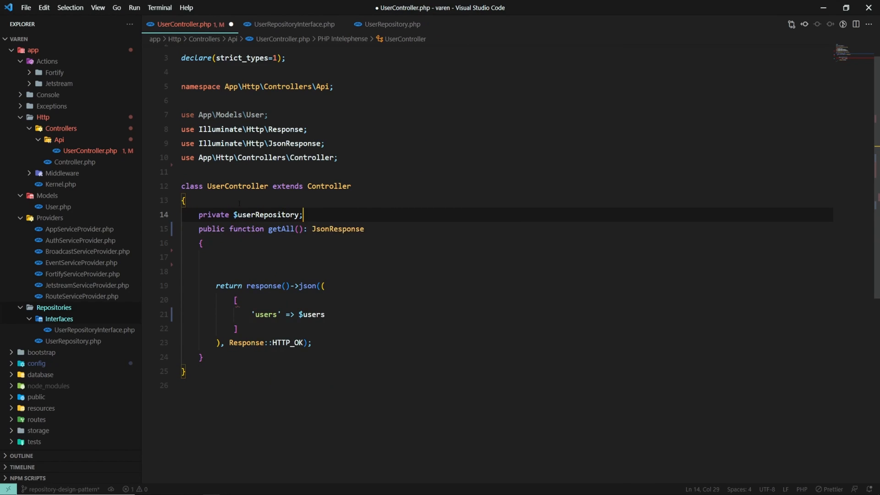
Step: Add a constructor injecting UserRepositoryInterface and return $this->userRepository->getAll() instead of $users
{"action": "type", "text": "public function __construct("}
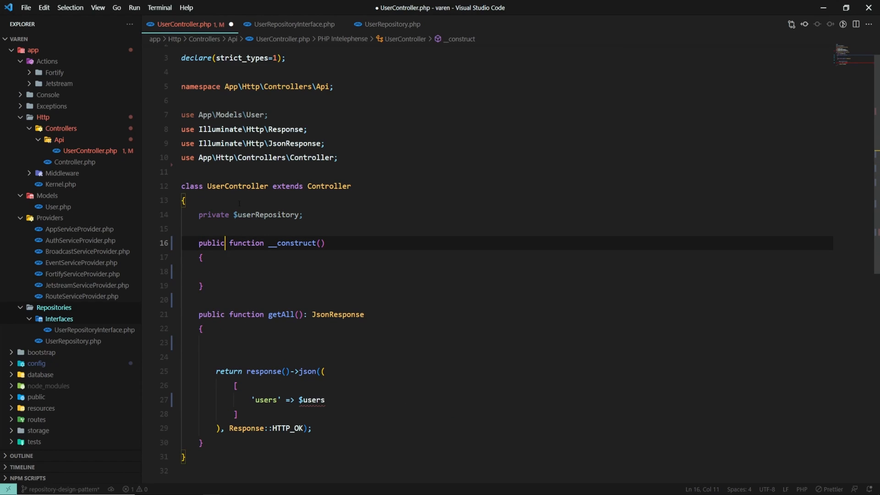
{"action": "type", "text": "UserRepositoryInterface $userRepository"}
{"action": "left_click", "coordinate": [508, 271]}
{"action": "type", "text": "$this->userRepository = $userRepository"}
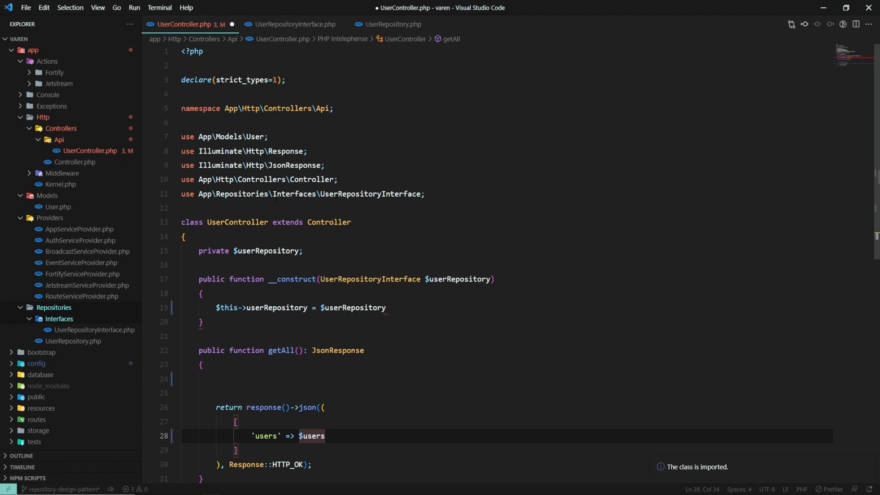
{"action": "key", "text": "Backspace"}
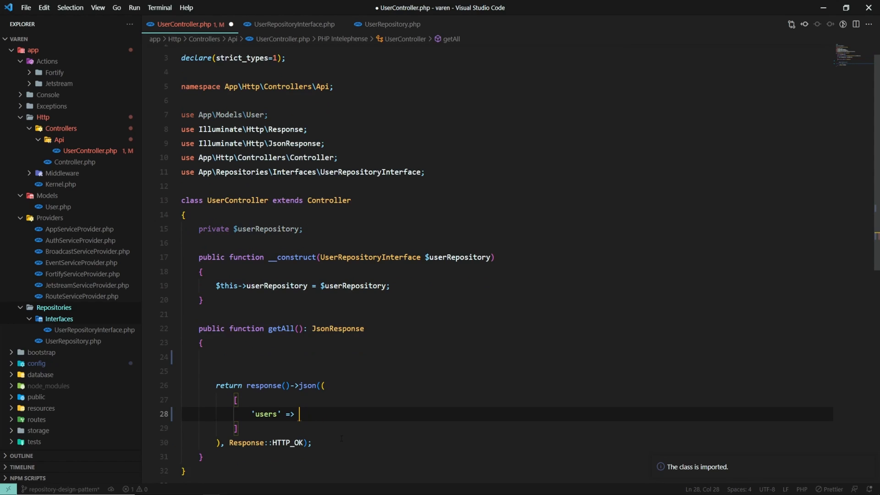
{"action": "type", "text": "$this->userRepo"}
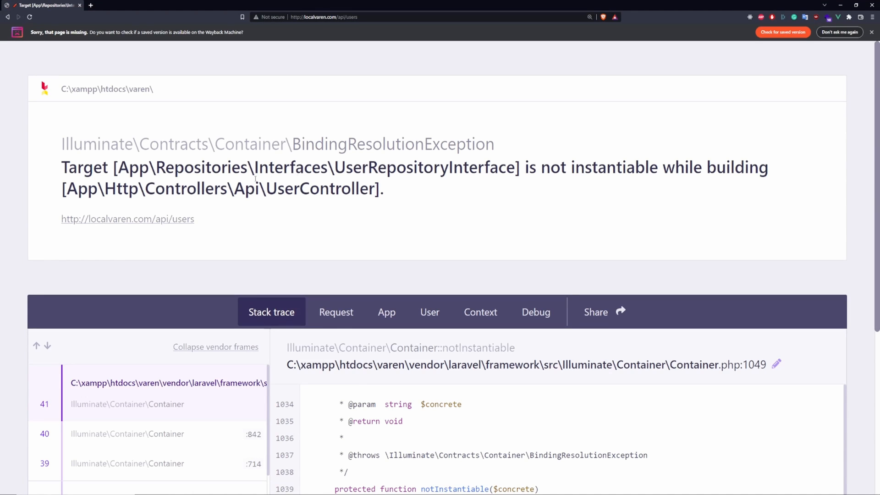
{"action": "mouse_move", "coordinate": [492, 193]}
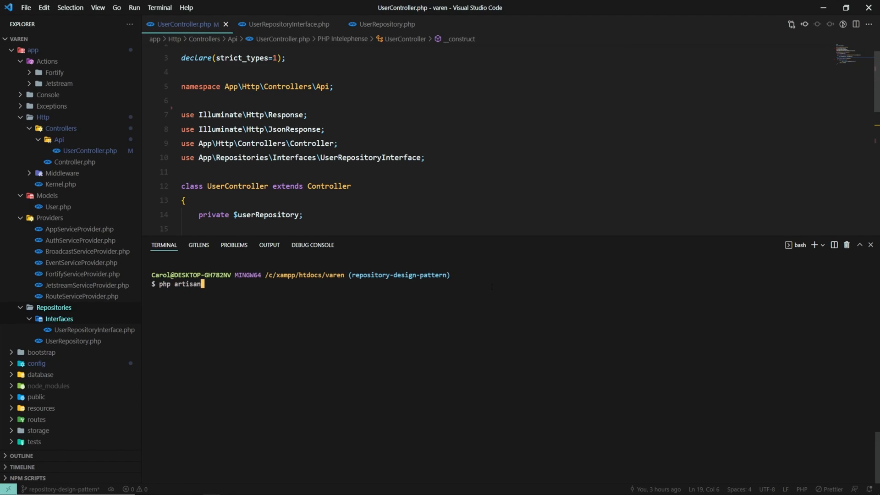
Step: Run php artisan make:provider RepositoryServiceProvider in the integrated terminal
{"action": "type", "text": "make:provider"}
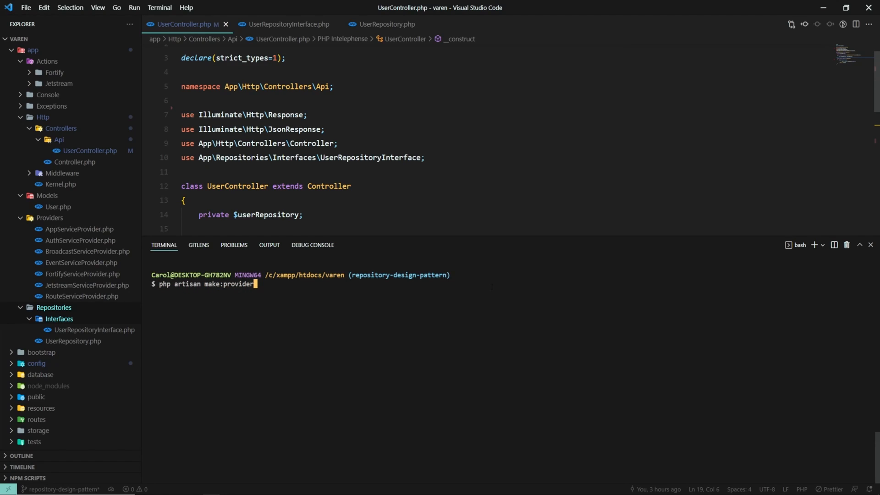
{"action": "type", "text": "RepositoryService"}
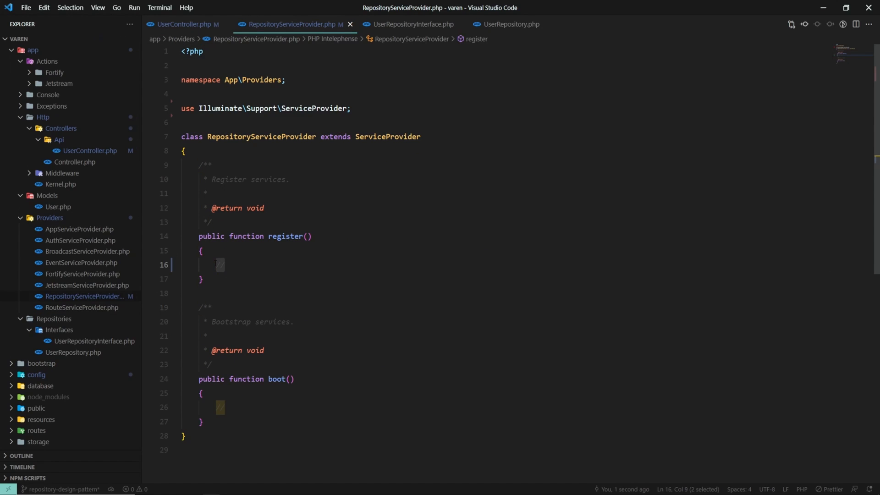
Step: Write $this->app->bind(UserRepositoryInterface::class, UserRepository::class) in register() and save
{"action": "type", "text": "$this->app"}
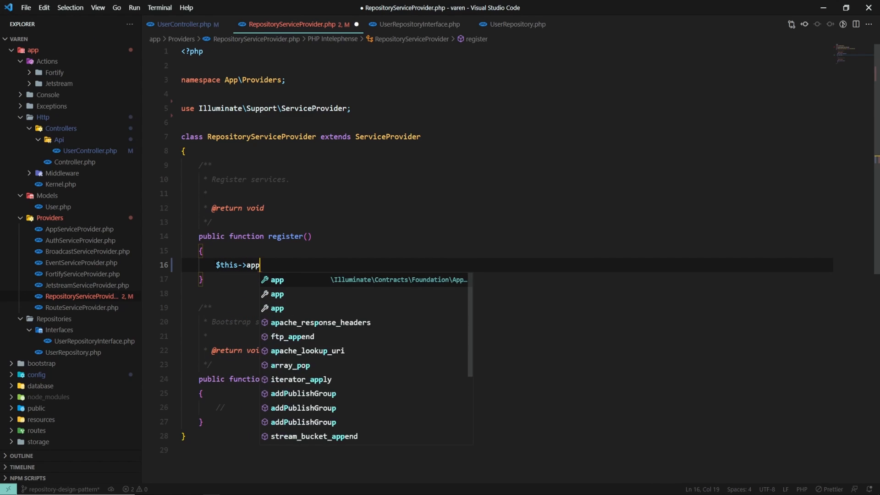
{"action": "type", "text": "->bind(UserRepositoryInterface::c"}
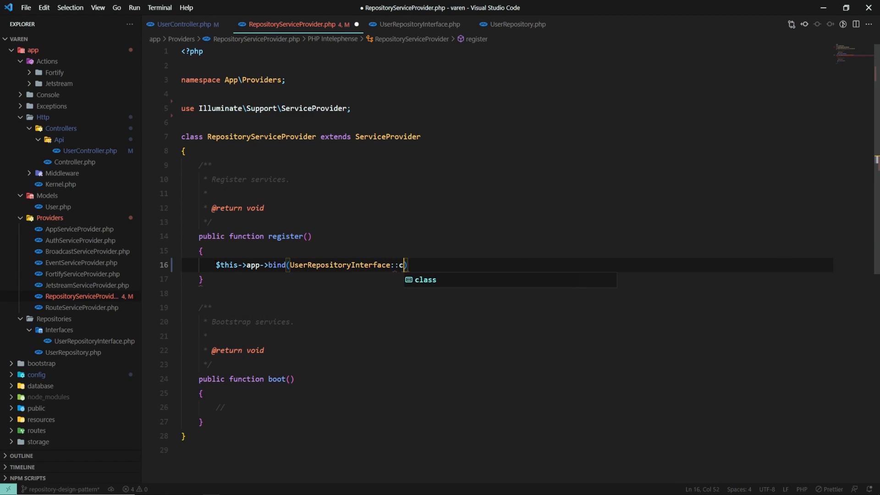
{"action": "type", "text": "lass, UserRepository::class"}
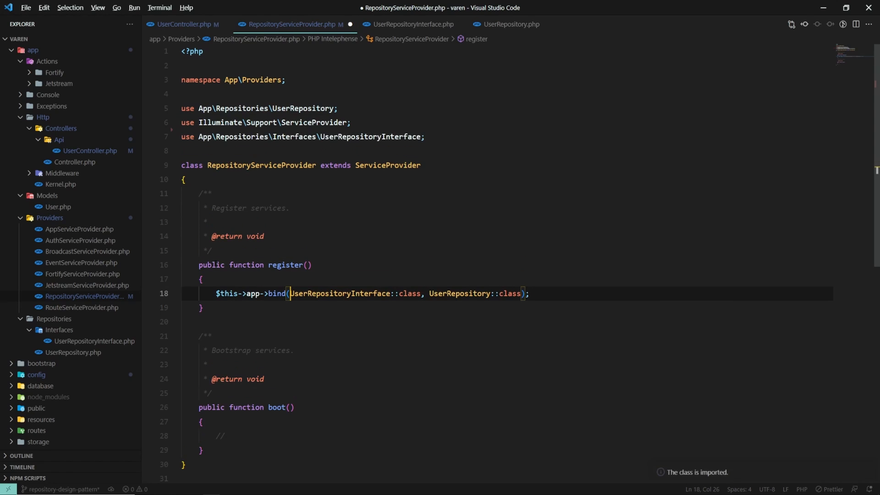
{"action": "key", "text": "ctrl+p"}
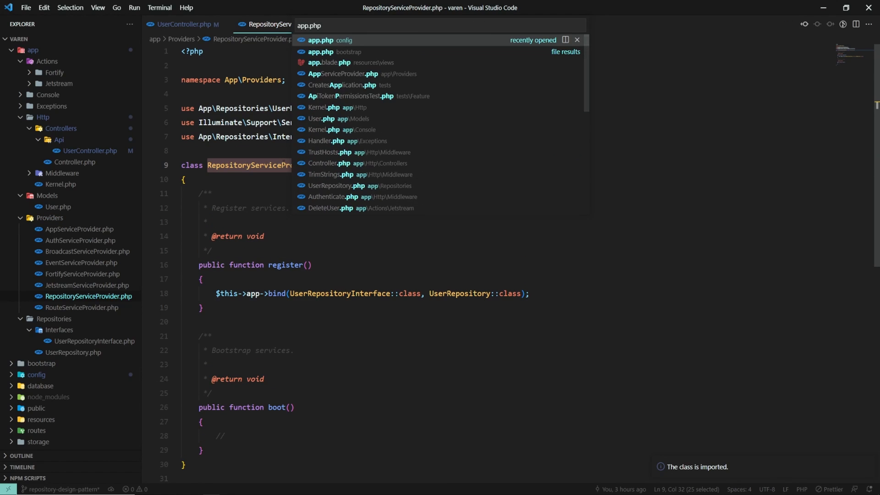
Step: Add App\Providers\RepositoryServiceProvider::class to the providers array in config/app.php
{"action": "left_click", "coordinate": [321, 39]}
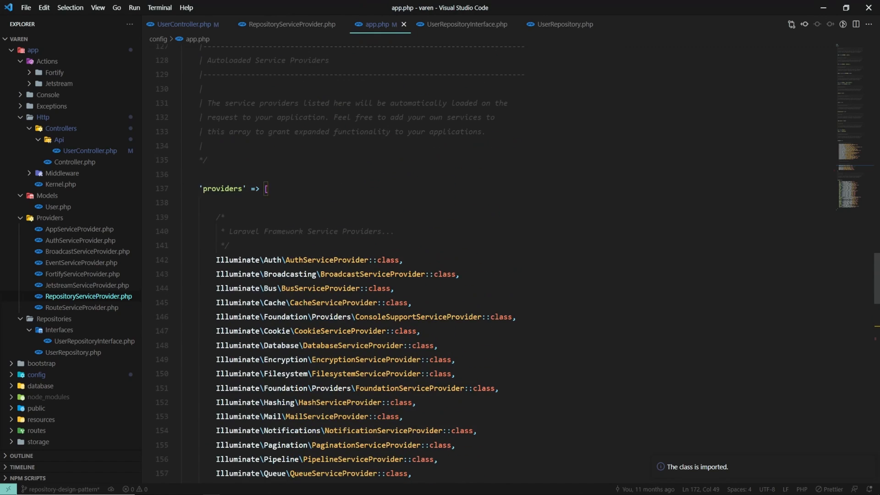
{"action": "scroll", "scroll_direction": "down", "scroll_amount": 3}
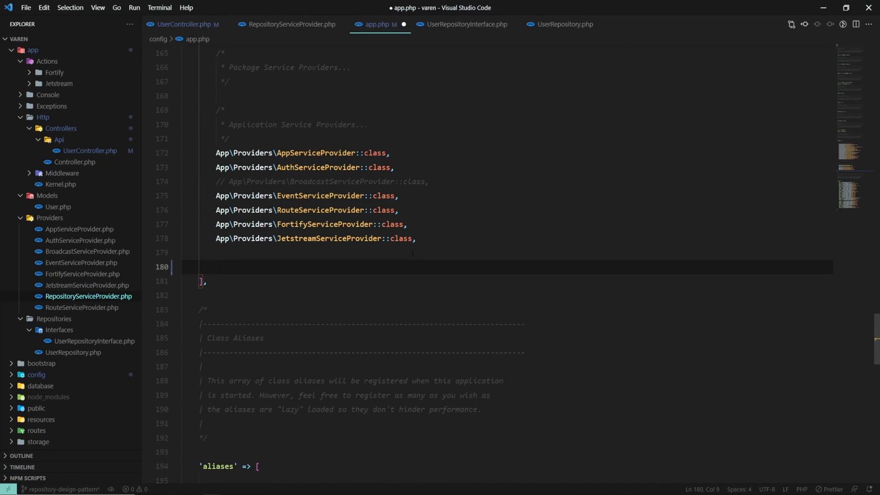
{"action": "type", "text": "App\\Providers\\"}
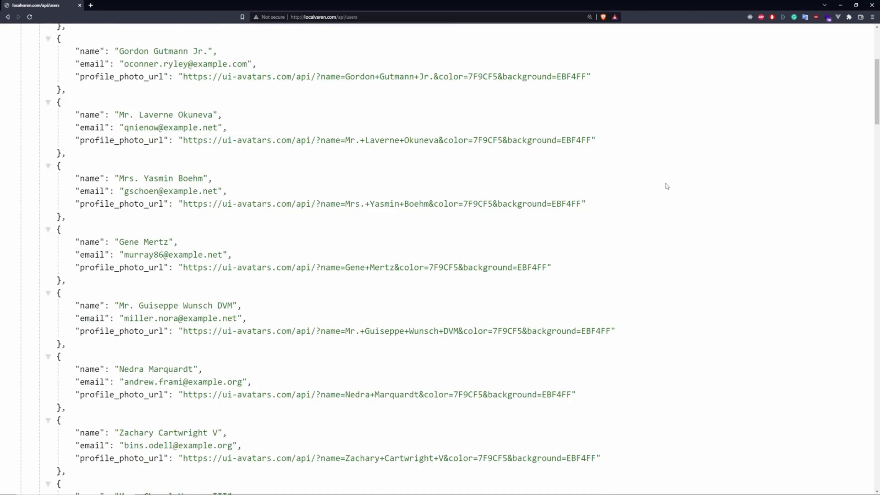
Step: Scroll through the JSON user list returned by /api/users
{"action": "scroll", "scroll_direction": "down", "scroll_amount": 3}
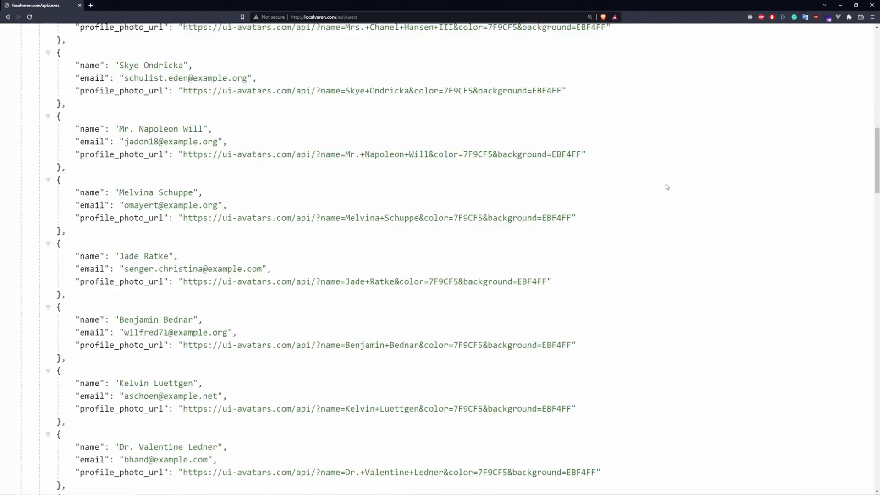